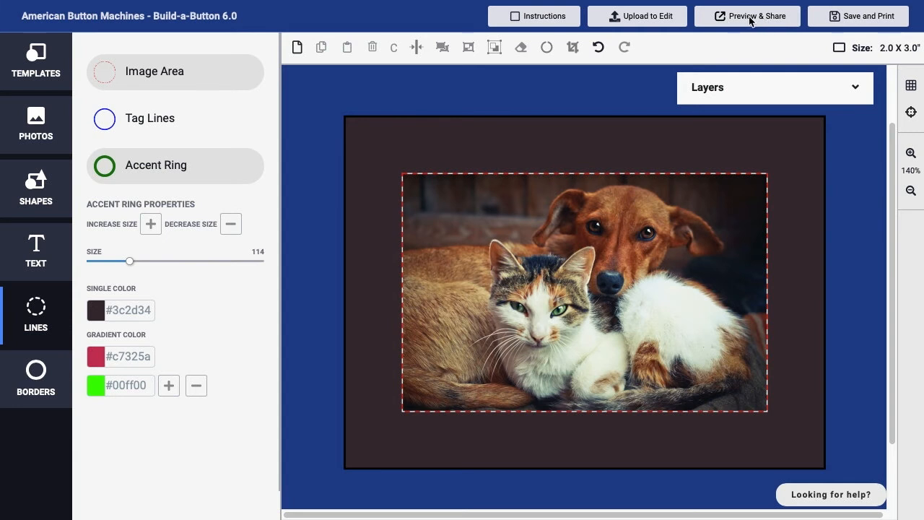
# - Open Preview & Share to see the dog-and-cat design as a rectangular pinback button
pyautogui.click(747, 16)
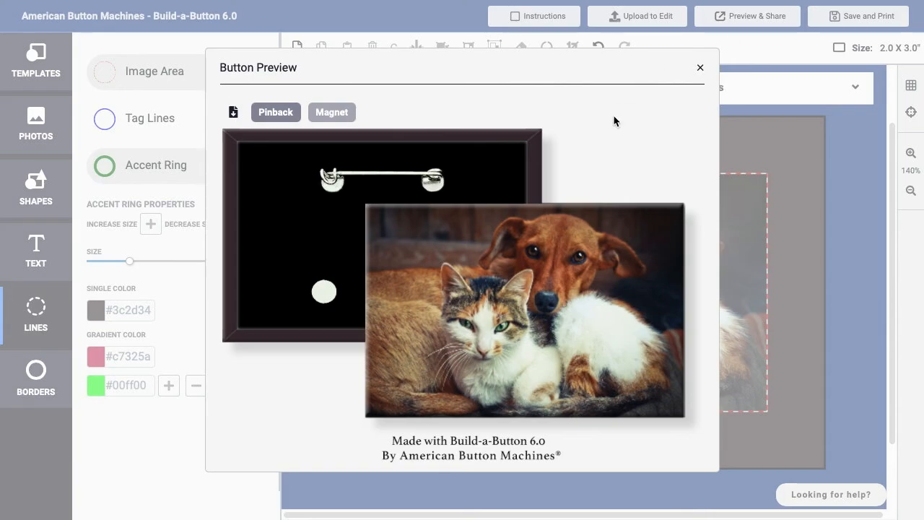
pyautogui.moveTo(422, 255)
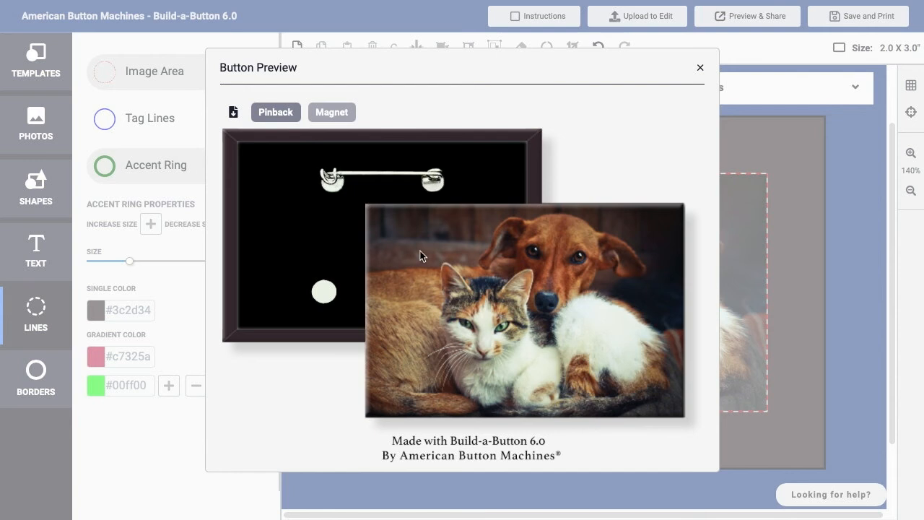
pyautogui.moveTo(384, 153)
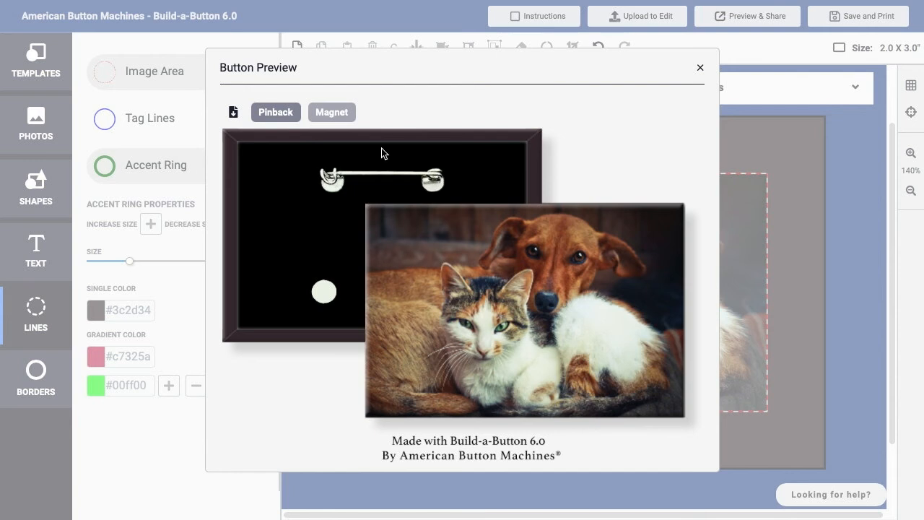
pyautogui.moveTo(375, 115)
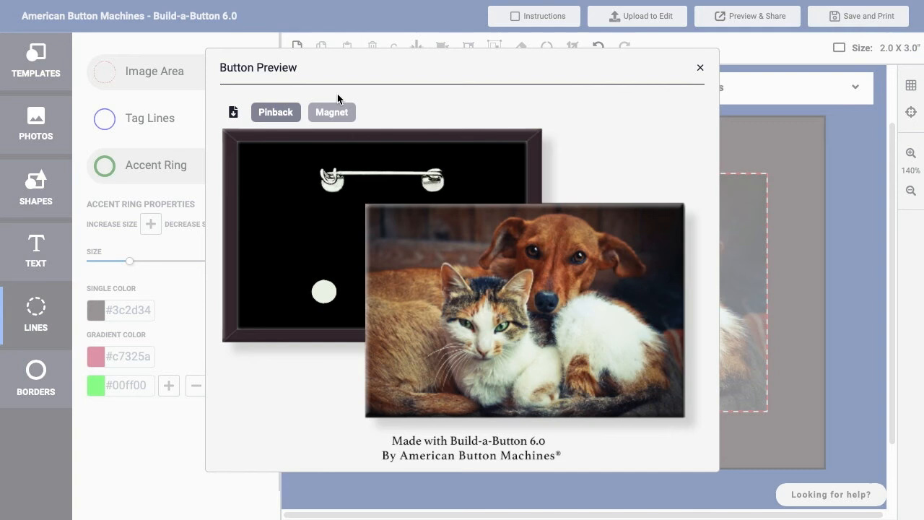
pyautogui.moveTo(252, 110)
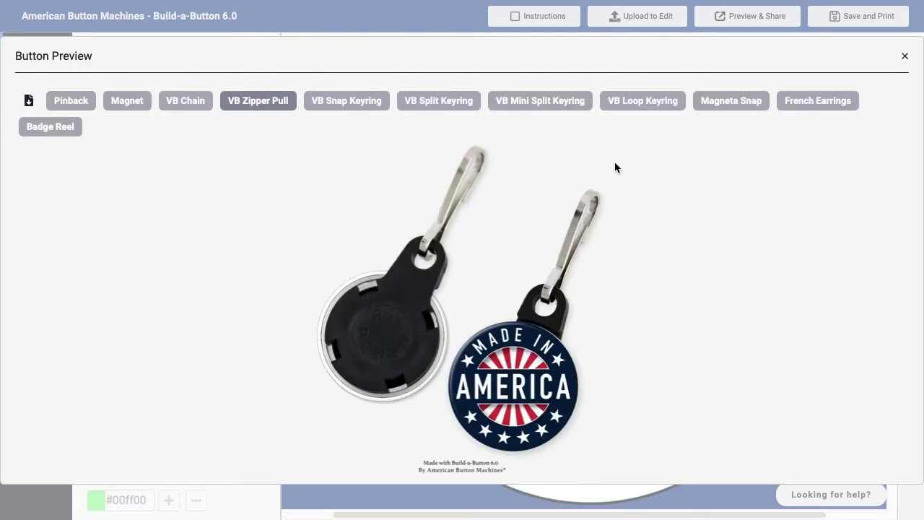
pyautogui.moveTo(273, 97)
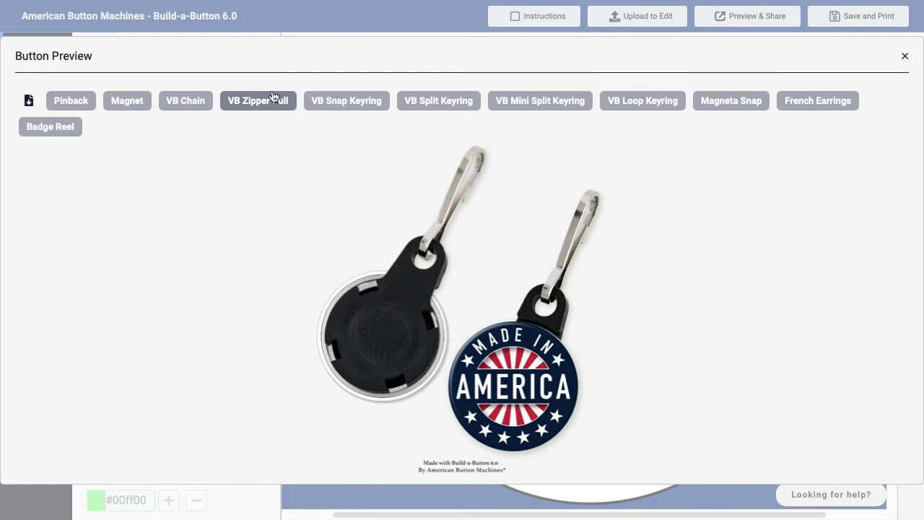
# - Switch the preview between VB Zipper Pull, Magneta Snap and French Earrings
pyautogui.click(539, 100)
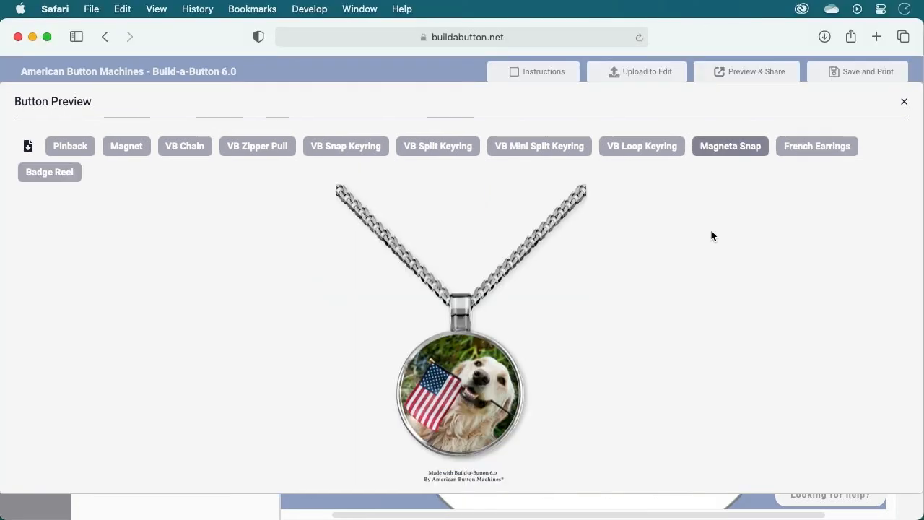
pyautogui.moveTo(716, 163)
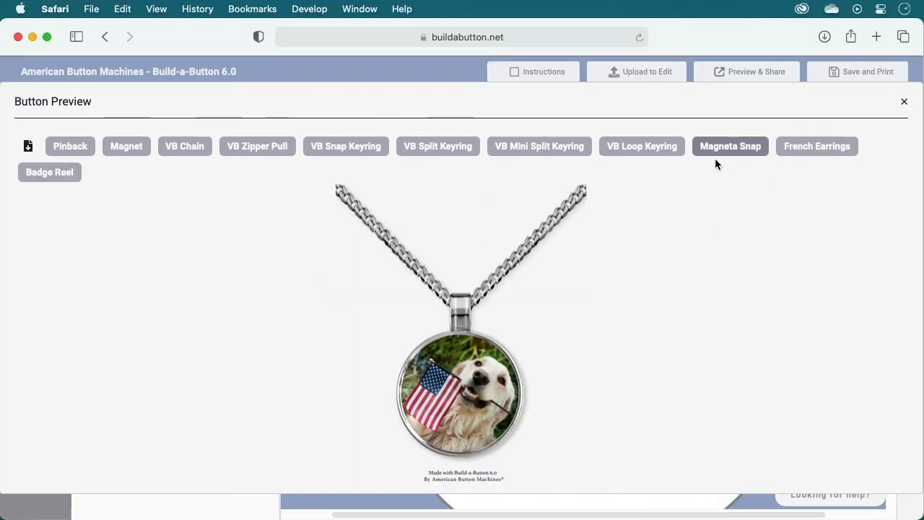
pyautogui.click(816, 146)
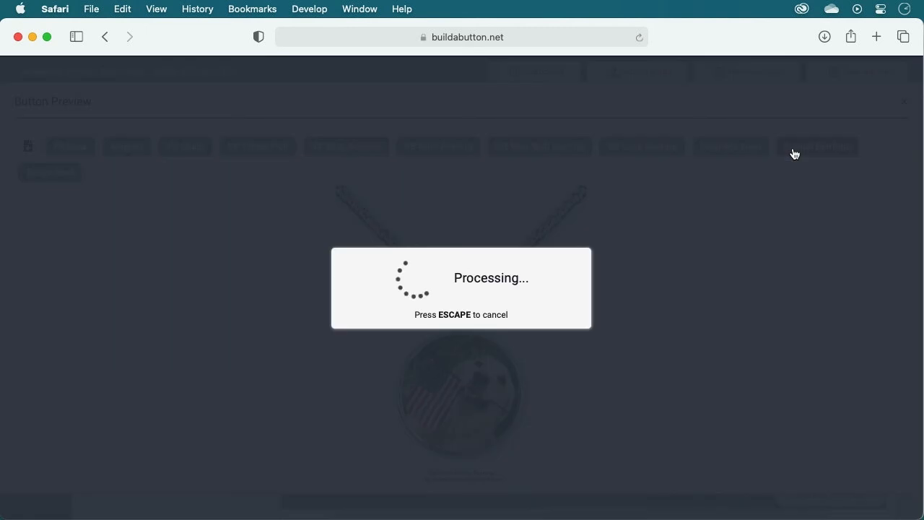
pyautogui.click(816, 146)
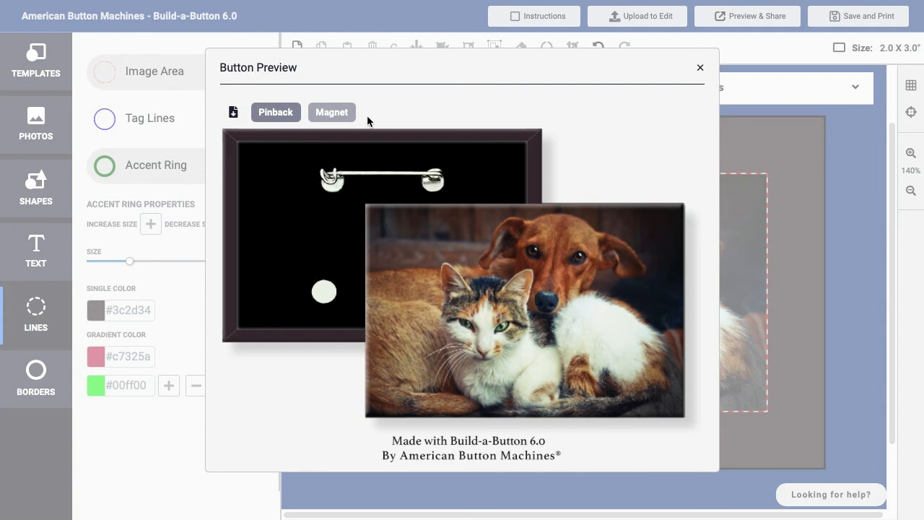
pyautogui.moveTo(234, 114)
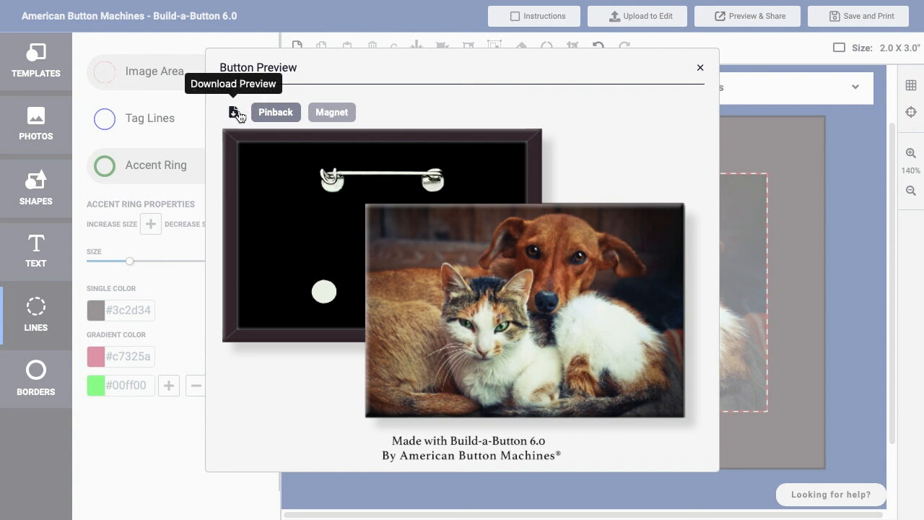
# - Download the pinback preview as a PNG named 'Dog and Cat'
pyautogui.click(233, 112)
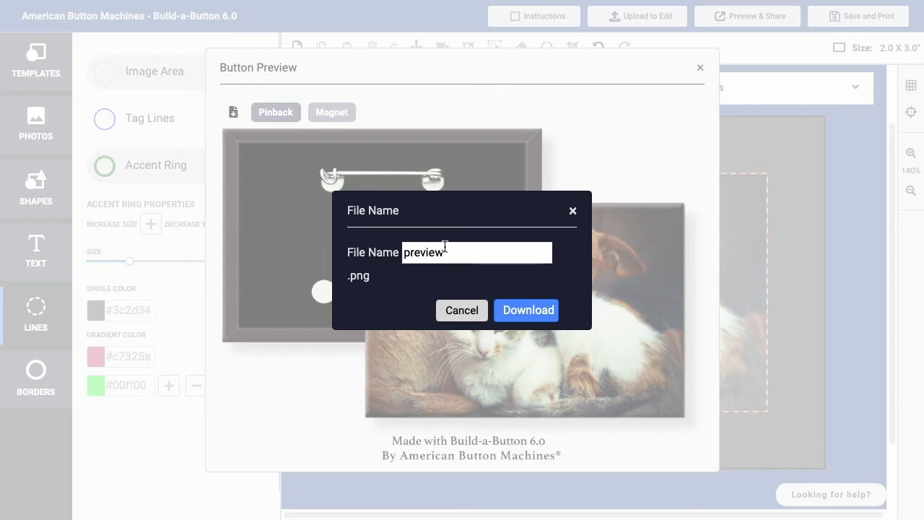
pyautogui.doubleClick(422, 252)
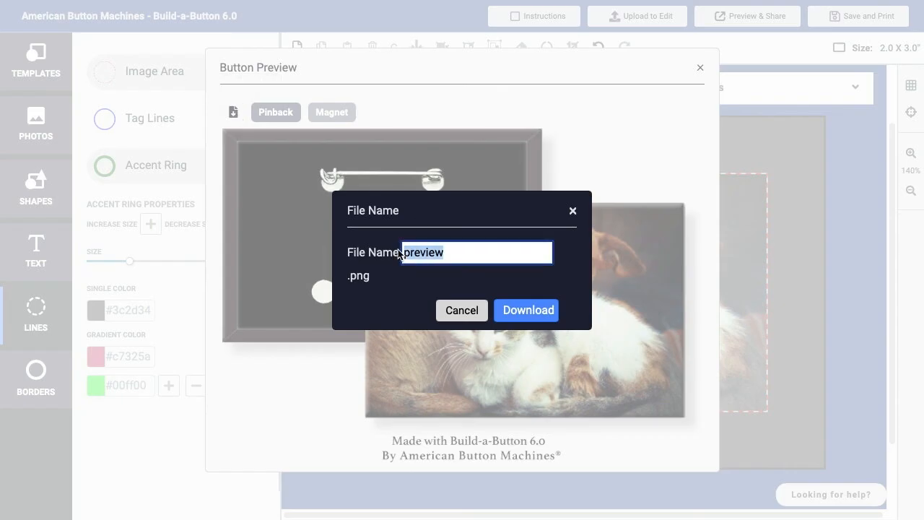
pyautogui.write('Dog and C')
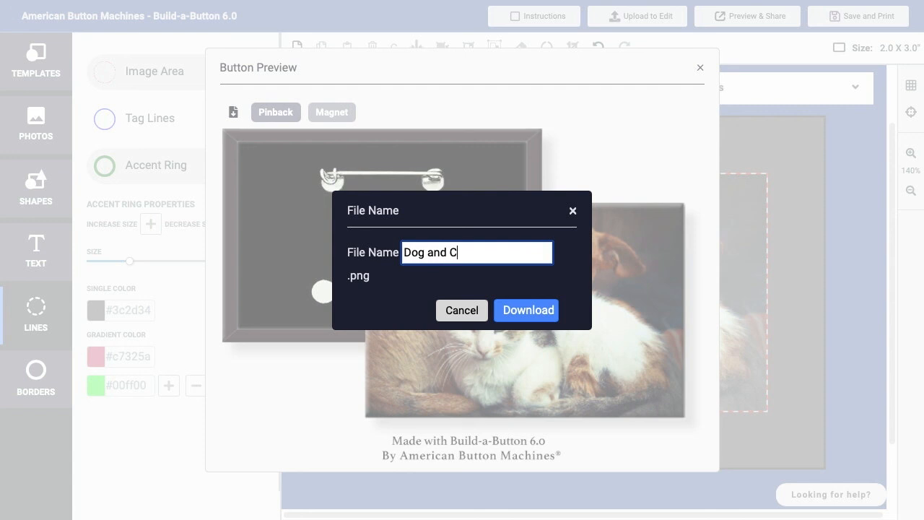
pyautogui.write('at')
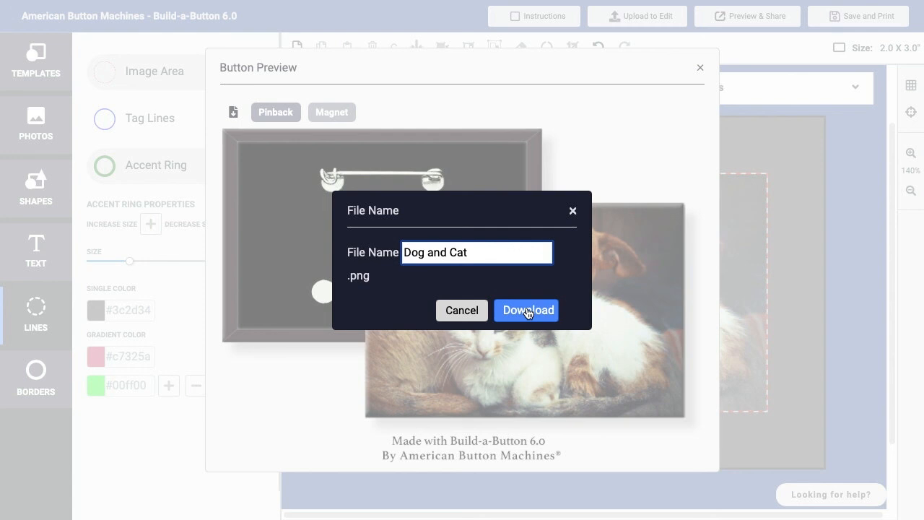
pyautogui.click(526, 309)
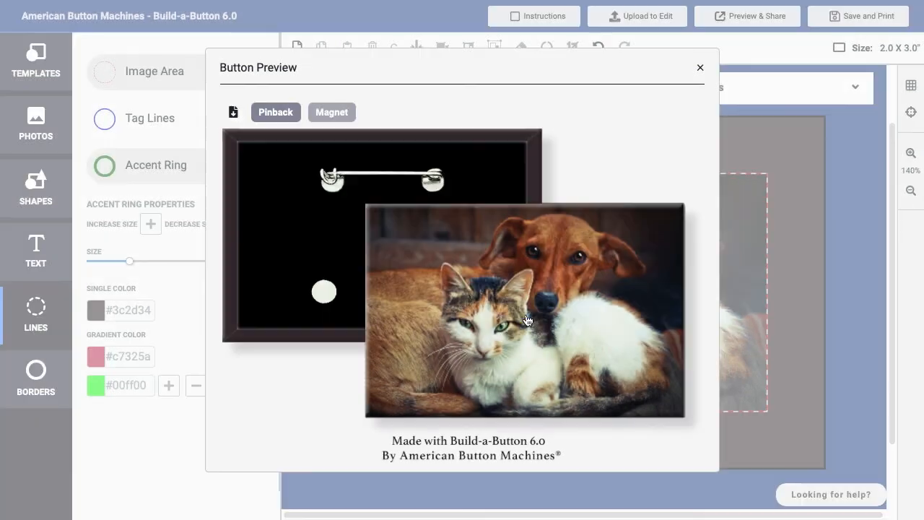
pyautogui.moveTo(525, 320)
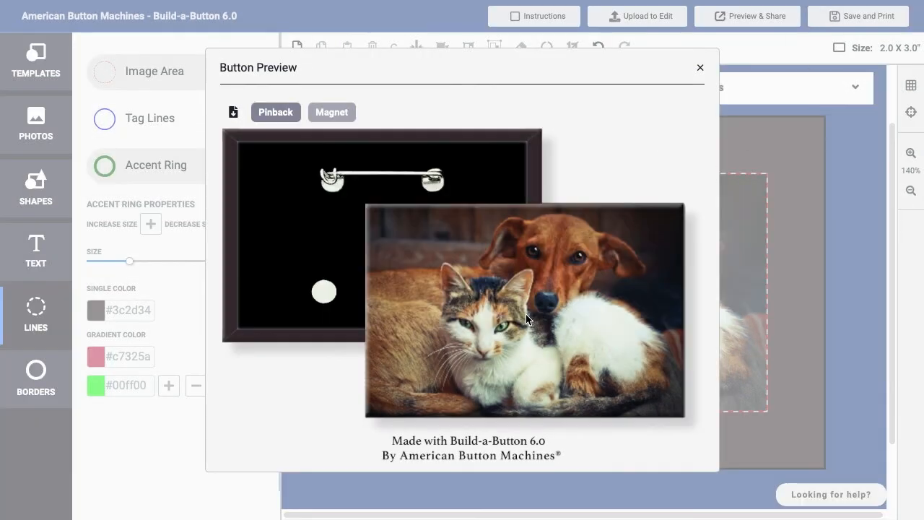